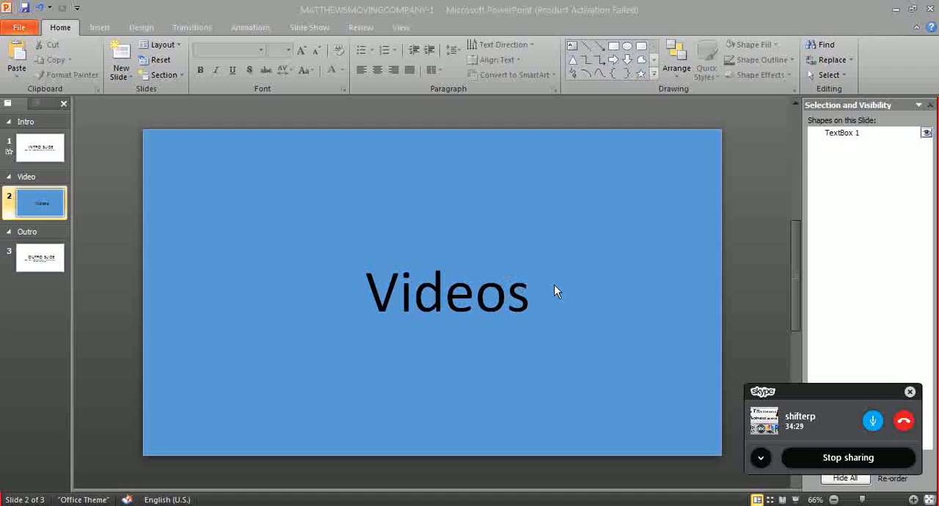
{"action": "mouse_move", "coordinate": [541, 302]}
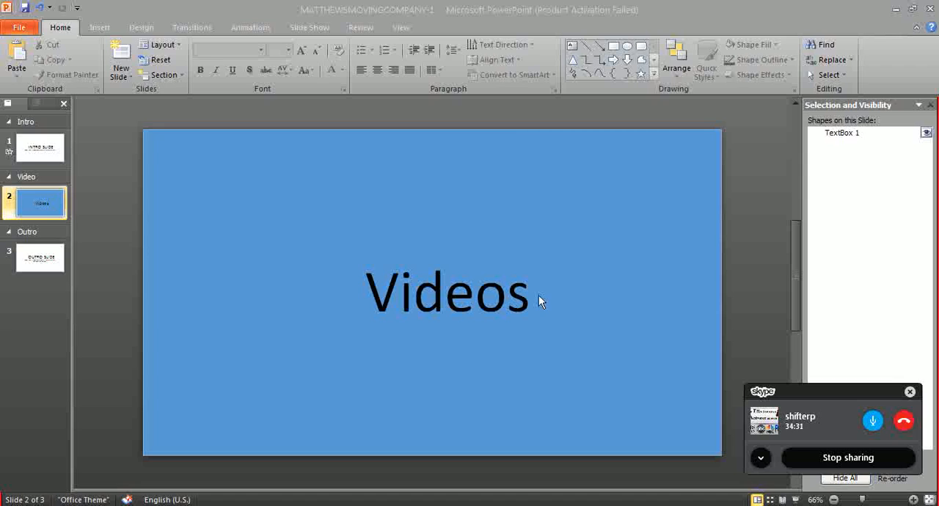
{"action": "mouse_move", "coordinate": [487, 295]}
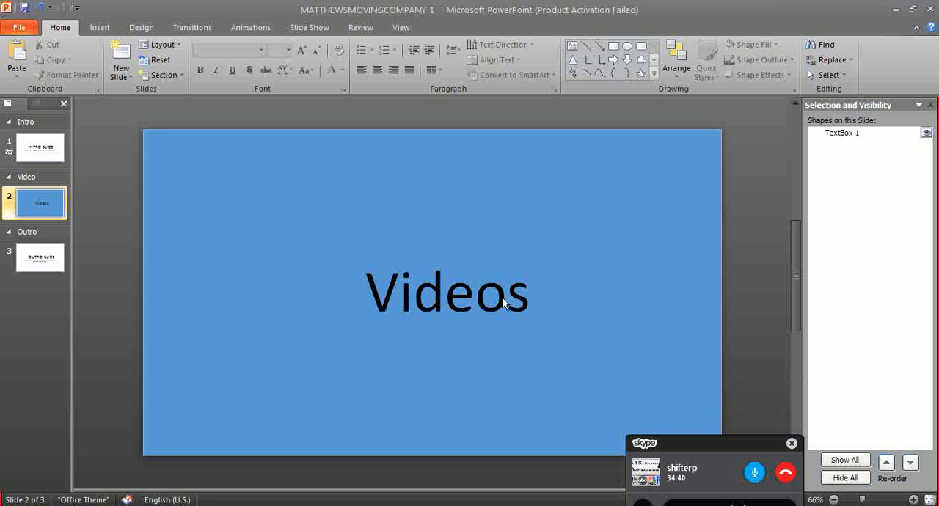
Step: Select the Videos slide and choose the Rectangle shape from Home's Drawing gallery after visiting Insert
{"action": "left_click", "coordinate": [447, 292]}
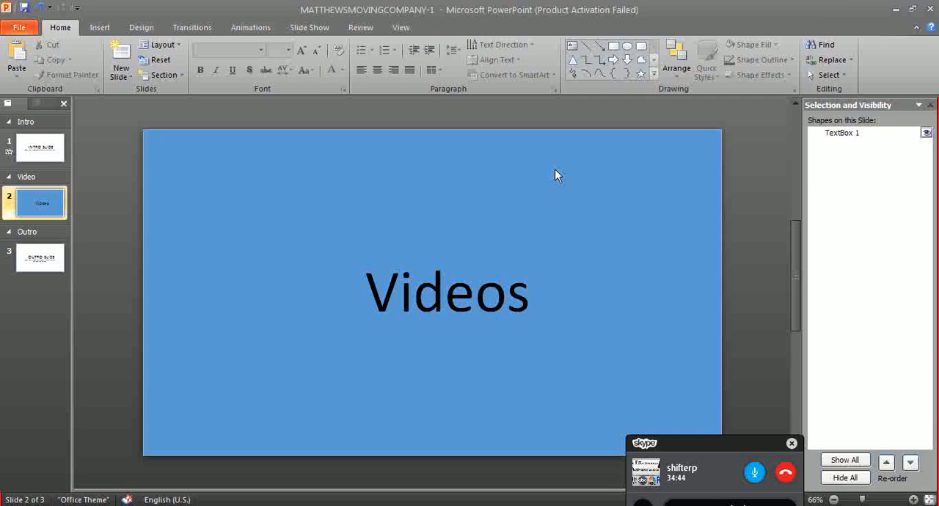
{"action": "mouse_move", "coordinate": [323, 185]}
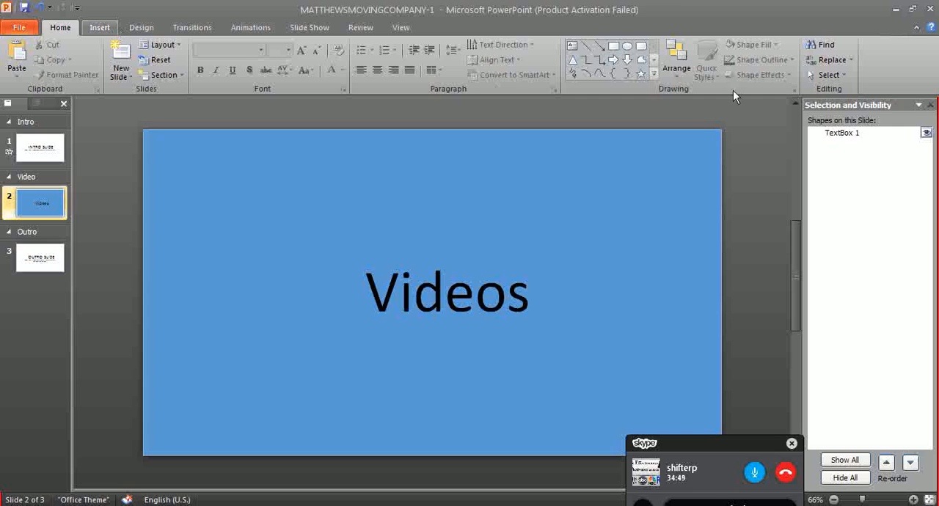
{"action": "left_click", "coordinate": [100, 26]}
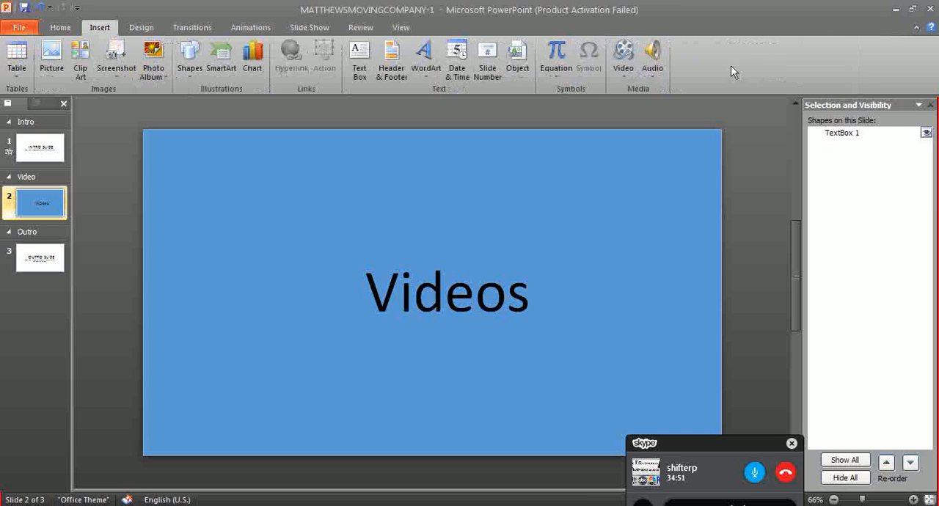
{"action": "mouse_move", "coordinate": [231, 142]}
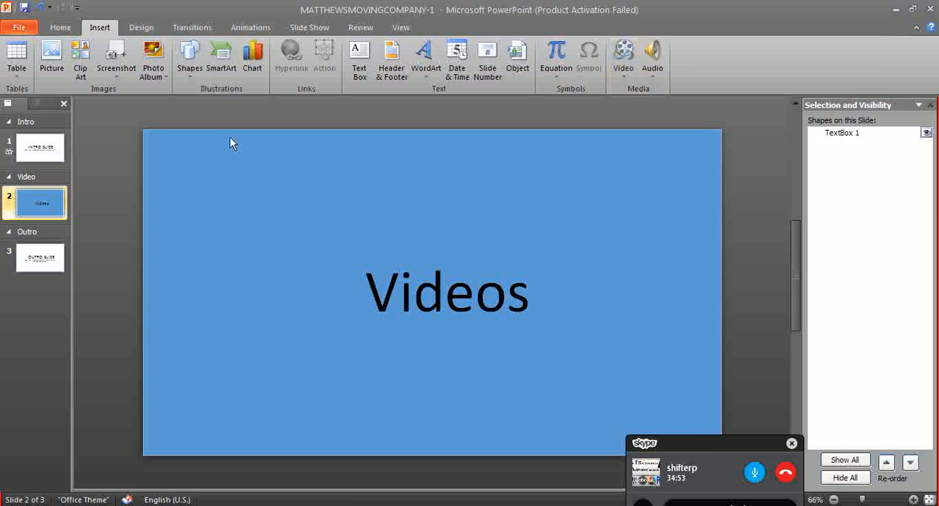
{"action": "left_click", "coordinate": [60, 26]}
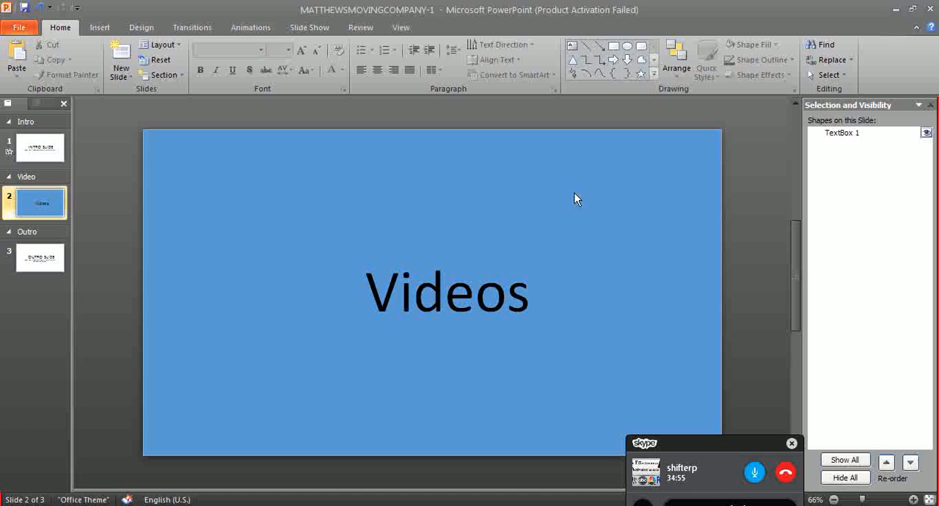
{"action": "mouse_move", "coordinate": [540, 203]}
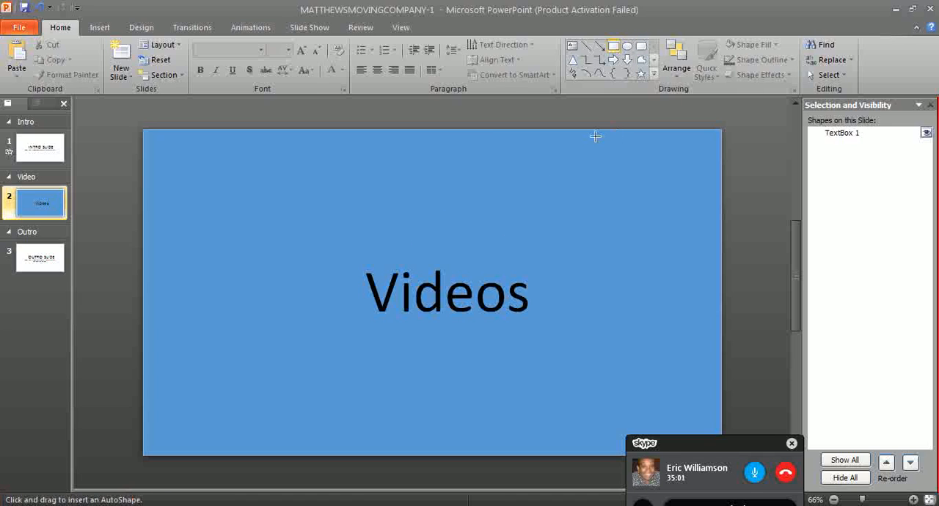
Step: Draw a small orange rectangle near the slide's top right
{"action": "left_click_drag", "start_coordinate": [596, 177], "coordinate": [661, 222]}
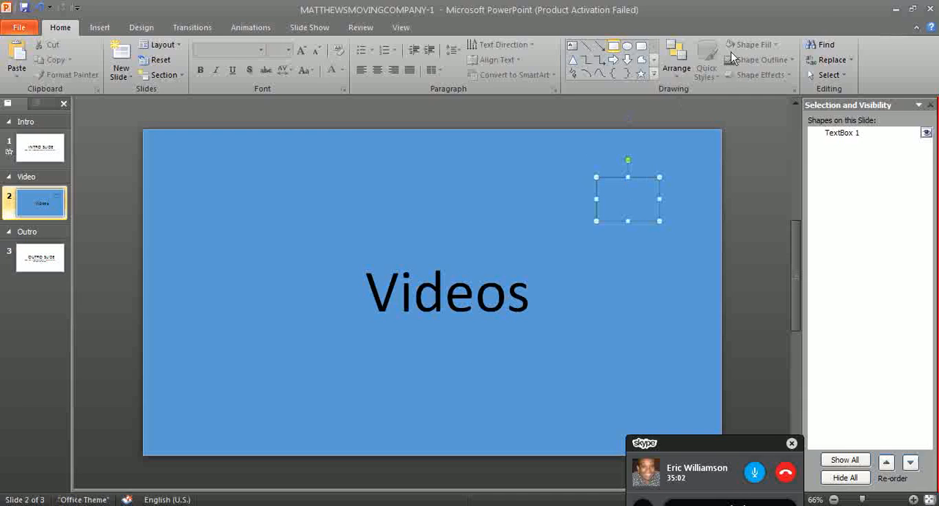
{"action": "left_click", "coordinate": [748, 44]}
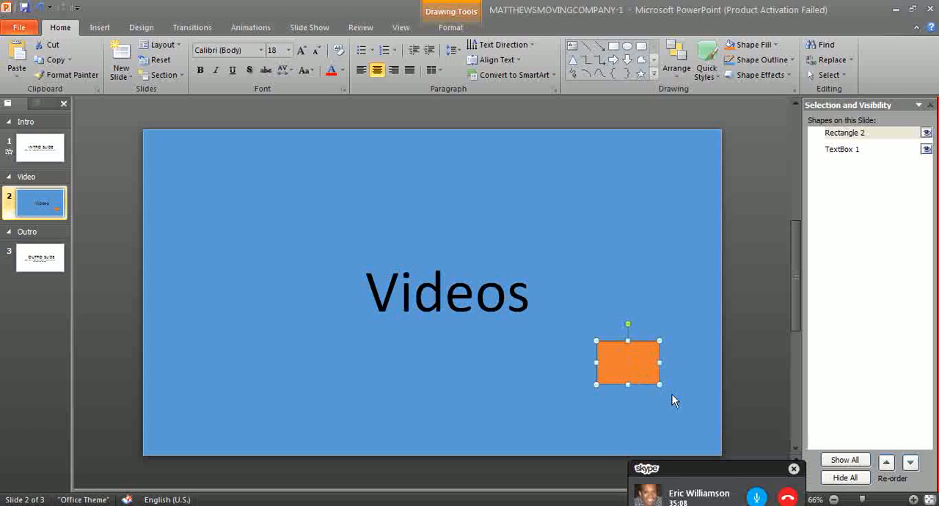
{"action": "mouse_move", "coordinate": [646, 367]}
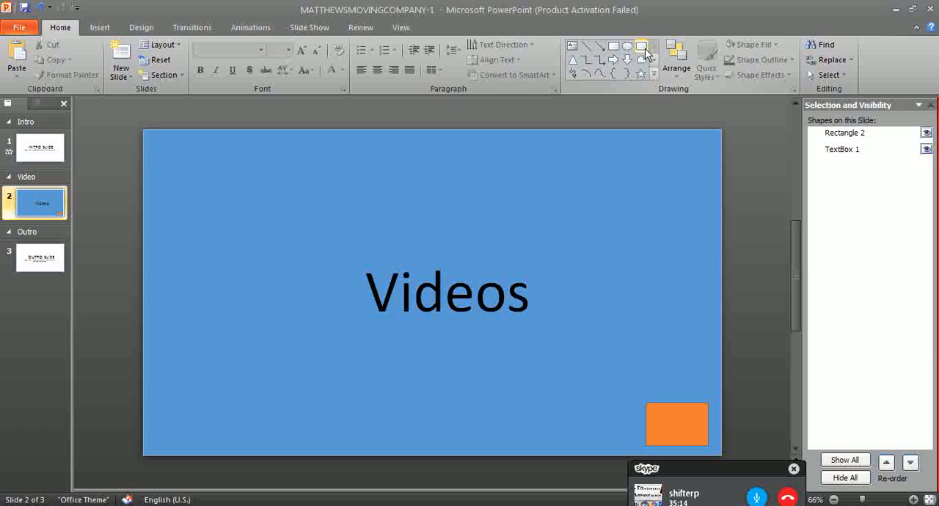
{"action": "mouse_move", "coordinate": [642, 46]}
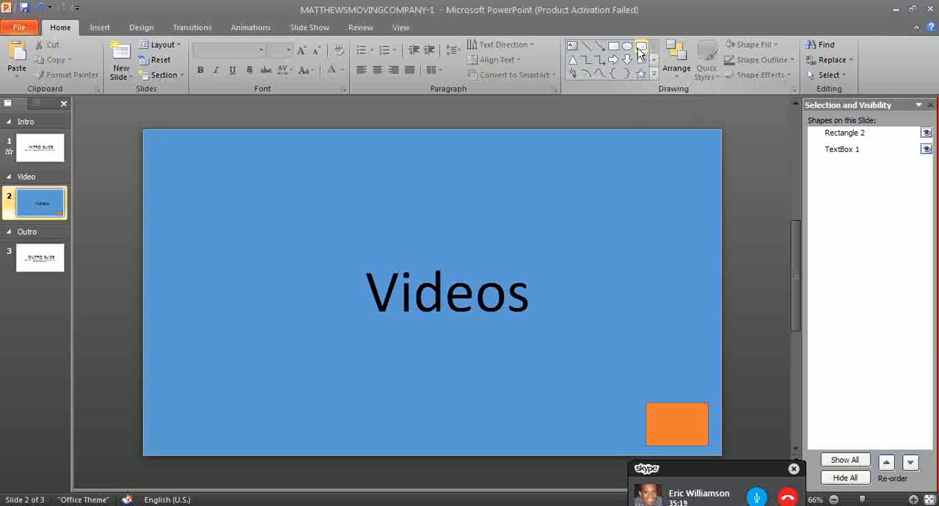
Step: Draw a rounded rectangle over the orange box and move it above-left of it
{"action": "left_click_drag", "start_coordinate": [581, 372], "coordinate": [679, 431]}
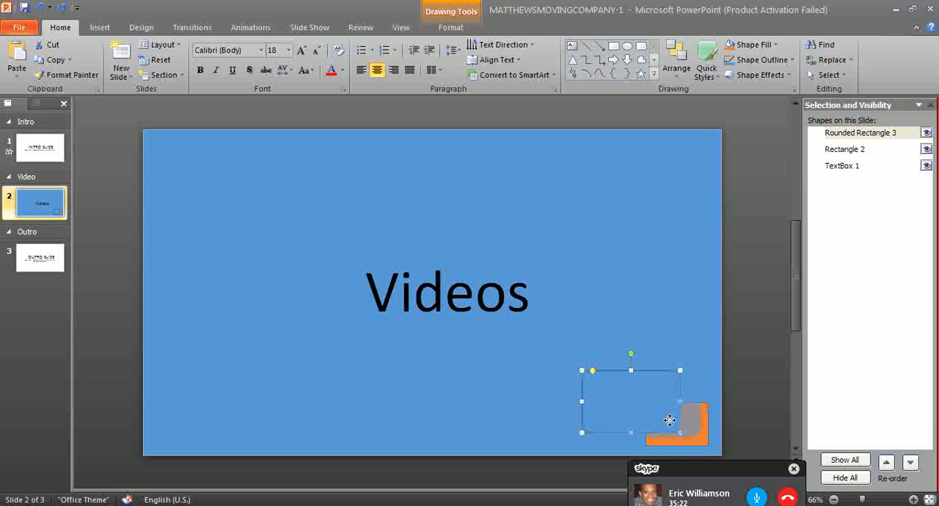
{"action": "left_click_drag", "start_coordinate": [669, 420], "coordinate": [635, 393]}
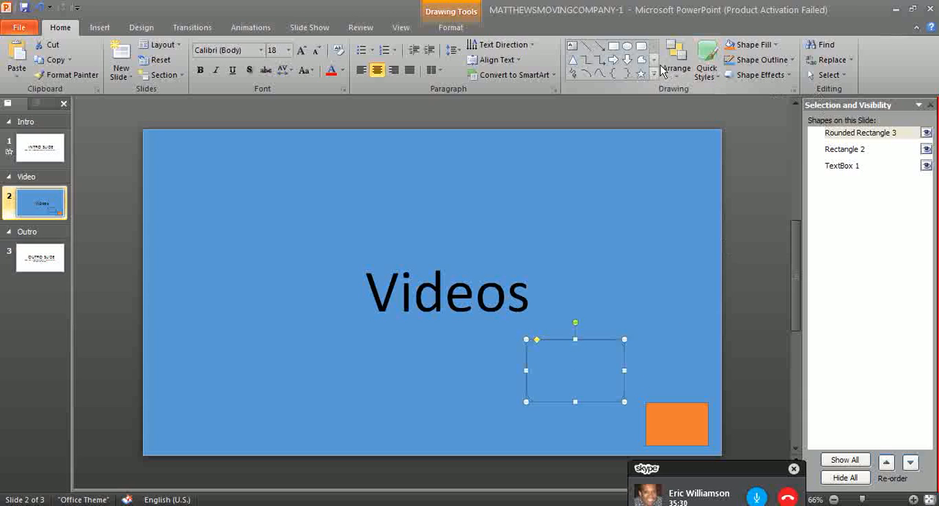
{"action": "left_click", "coordinate": [675, 57]}
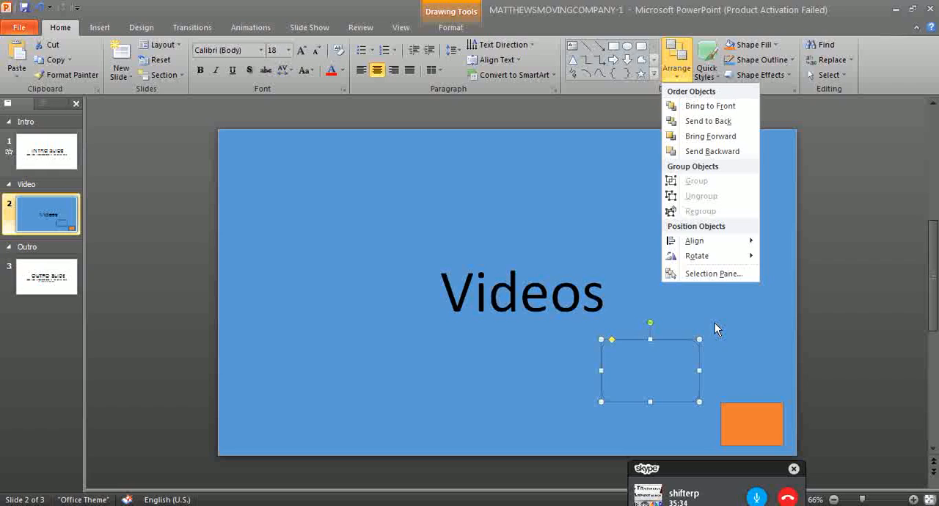
{"action": "left_click", "coordinate": [714, 273]}
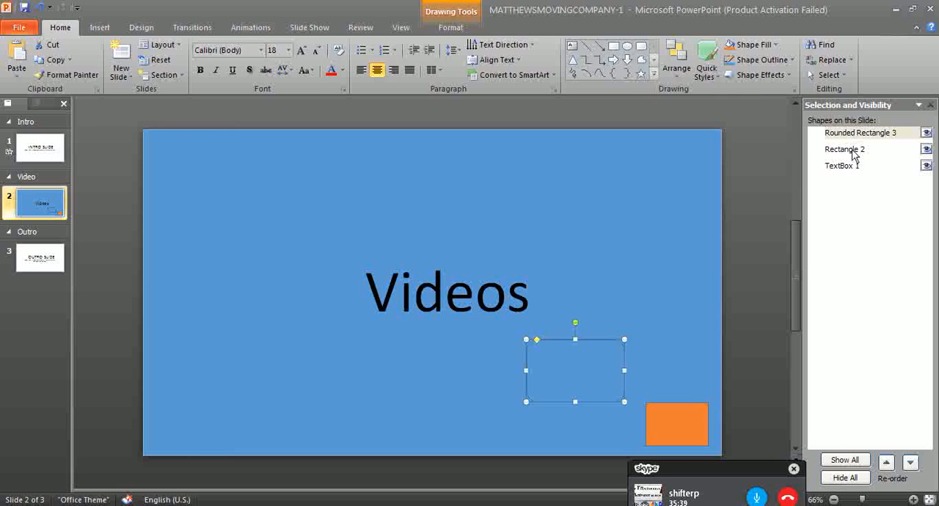
{"action": "left_click", "coordinate": [545, 345]}
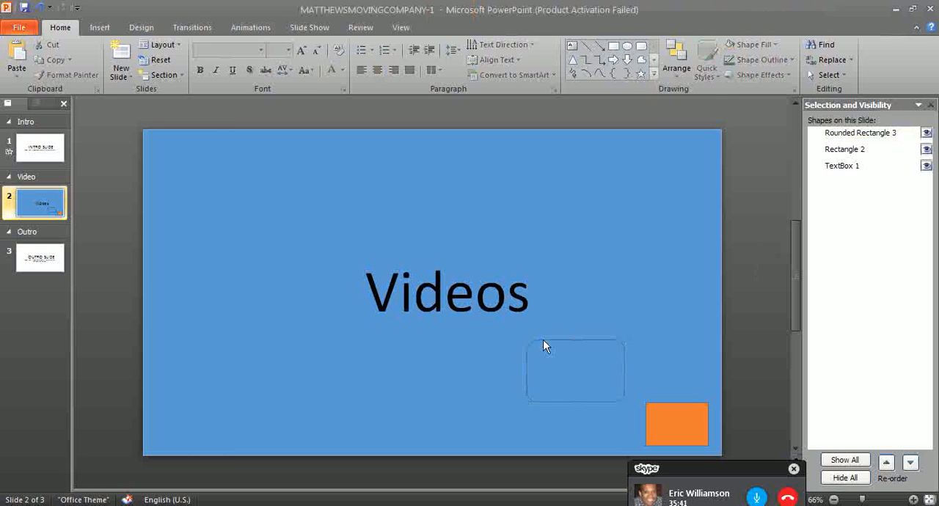
{"action": "left_click", "coordinate": [842, 164]}
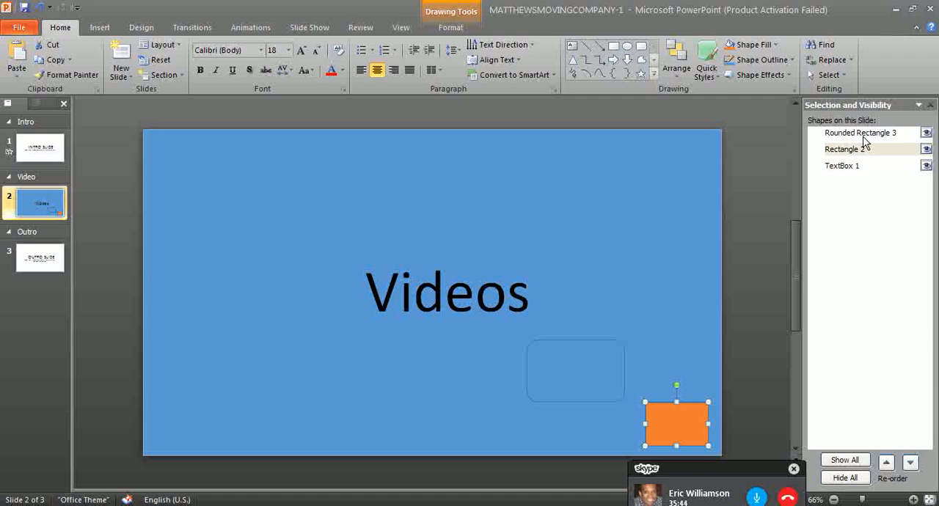
{"action": "left_click", "coordinate": [575, 370]}
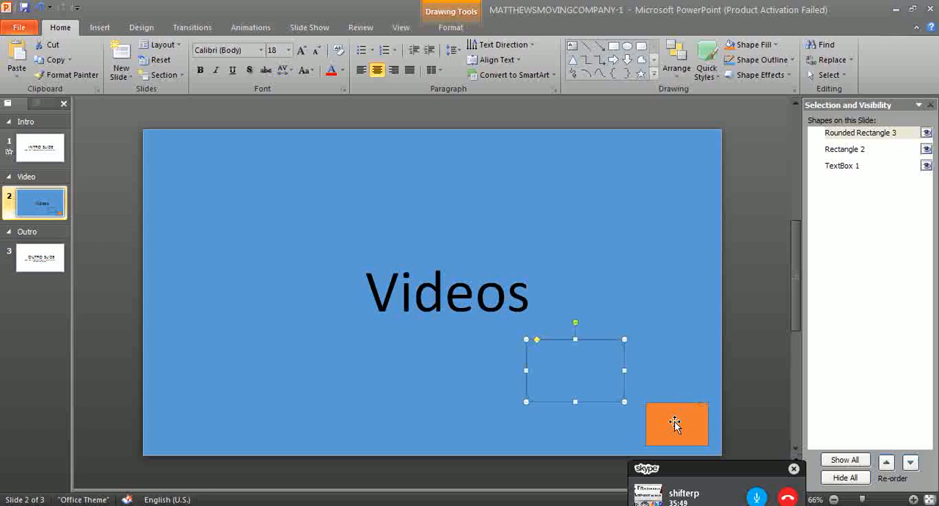
{"action": "left_click", "coordinate": [616, 282]}
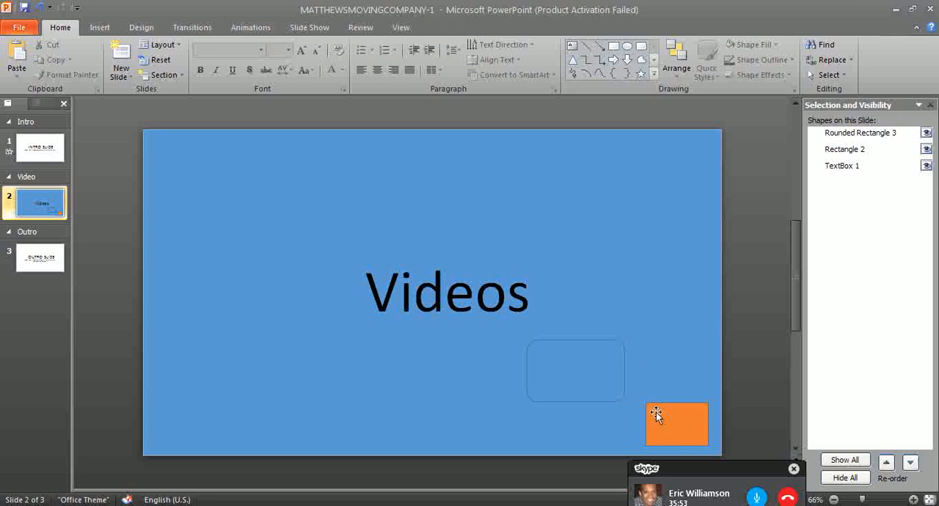
{"action": "left_click", "coordinate": [675, 424]}
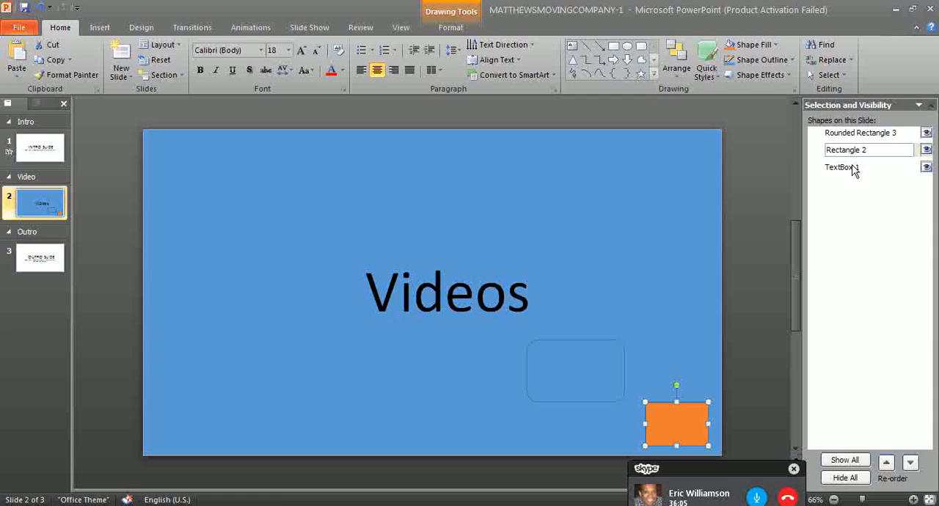
Step: Select Rectangle 2 in the Selection Pane and bring it to the top of the stacking order
{"action": "left_click", "coordinate": [869, 150]}
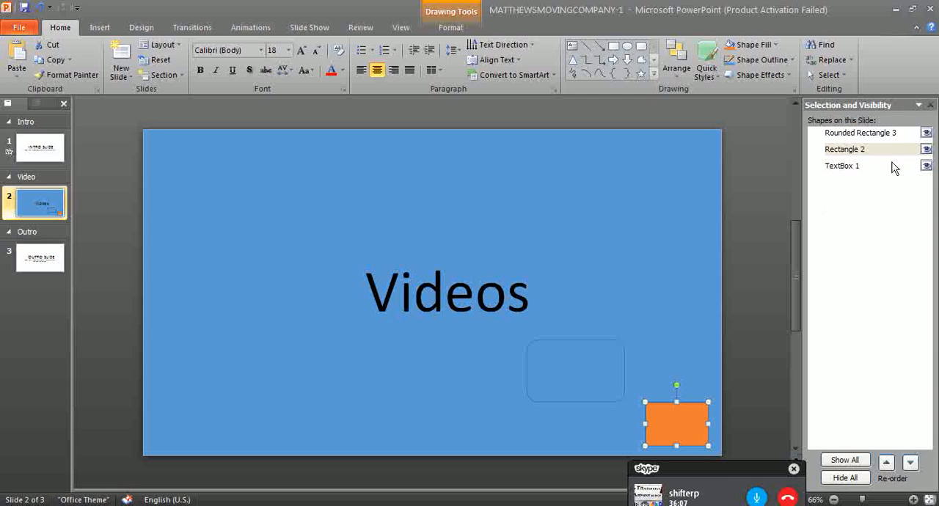
{"action": "double_click", "coordinate": [845, 150]}
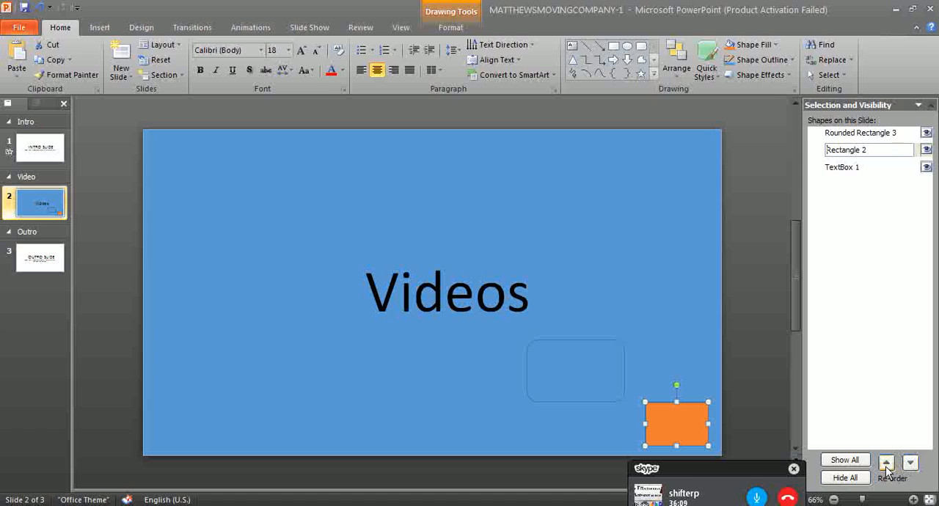
{"action": "left_click", "coordinate": [887, 462]}
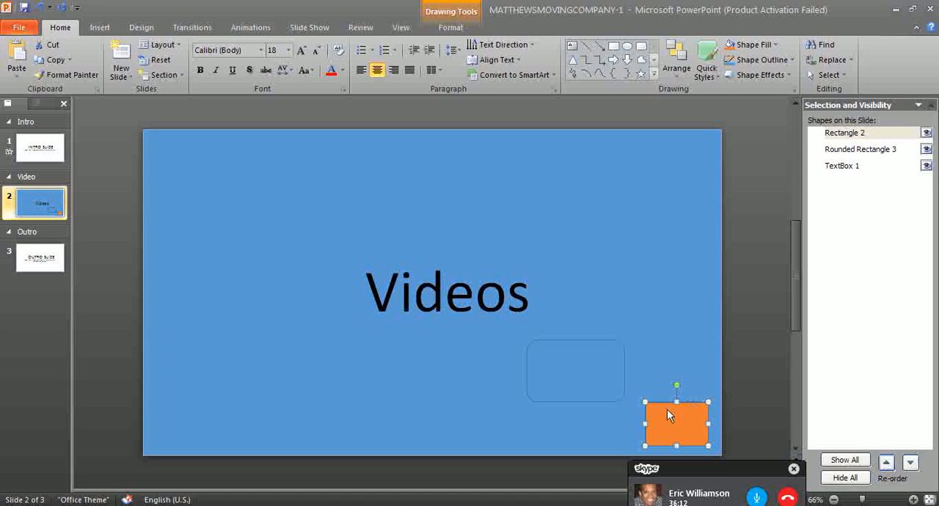
Step: Reposition the orange rectangle and stretch it into a wide bar at the bottom right
{"action": "left_click_drag", "start_coordinate": [675, 416], "coordinate": [607, 379]}
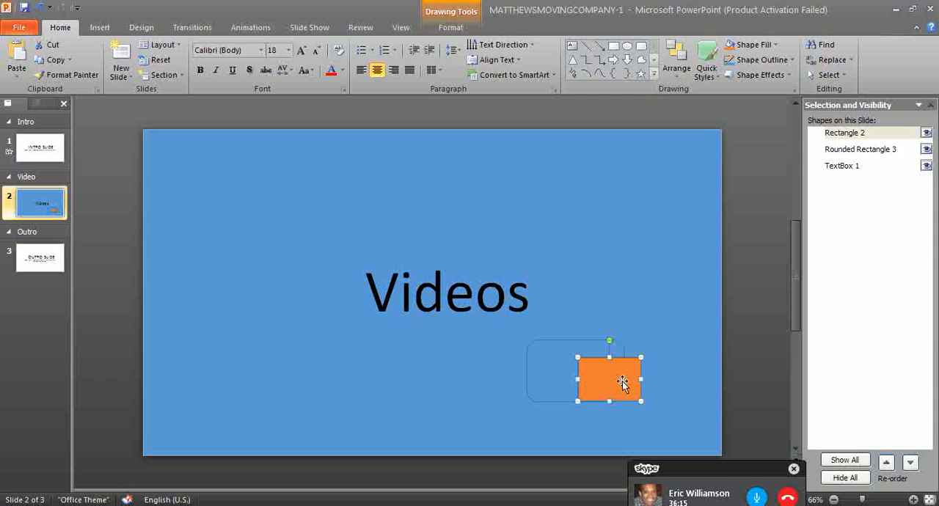
{"action": "left_click_drag", "start_coordinate": [609, 379], "coordinate": [689, 428]}
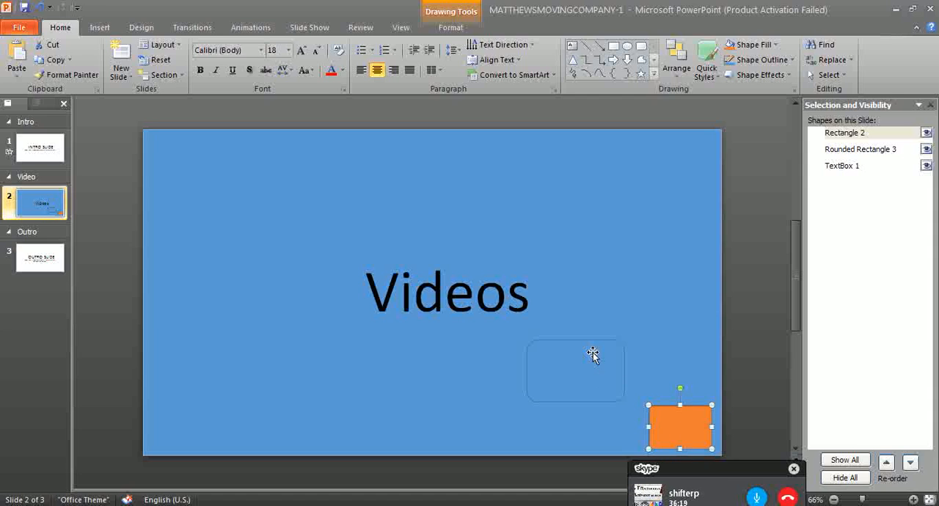
{"action": "mouse_move", "coordinate": [655, 432]}
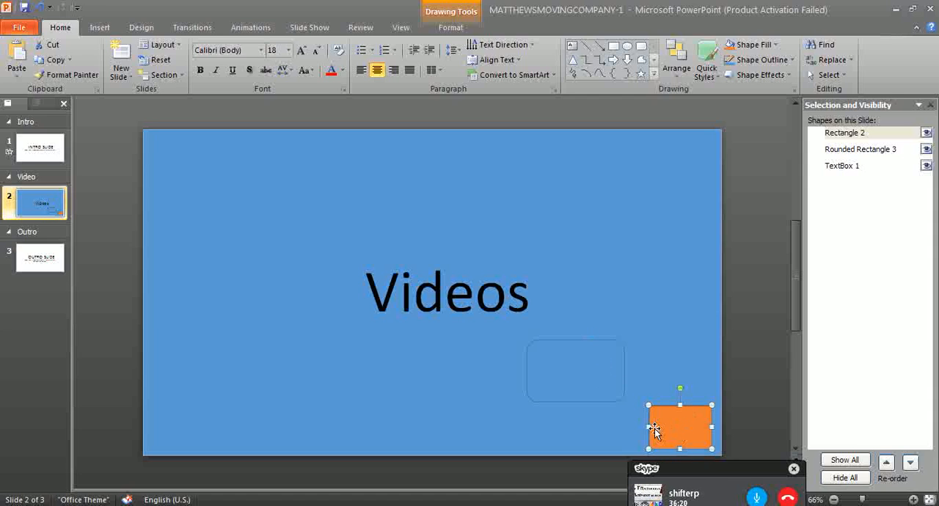
{"action": "left_click_drag", "start_coordinate": [681, 427], "coordinate": [658, 433]}
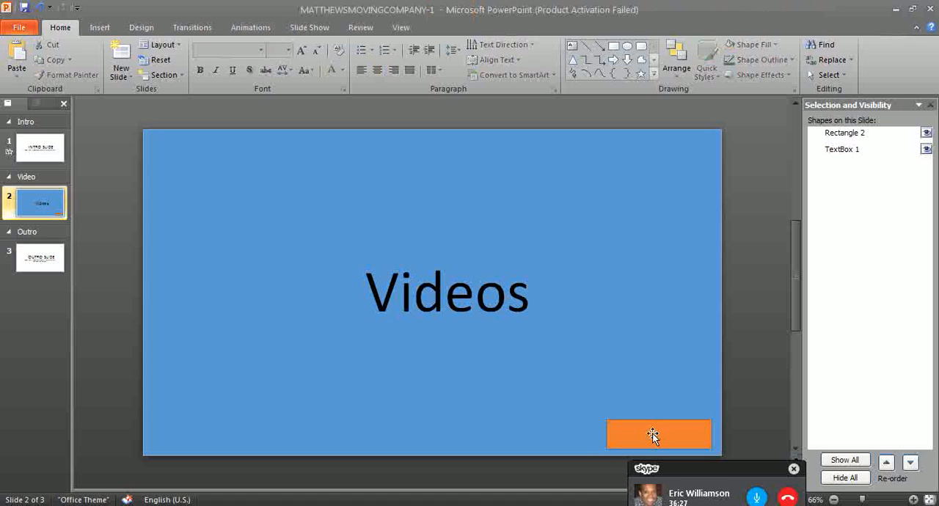
Step: Add a text box across the slide top holding 'aaaaaaaaaa' and grow its font to 36
{"action": "left_click", "coordinate": [657, 434]}
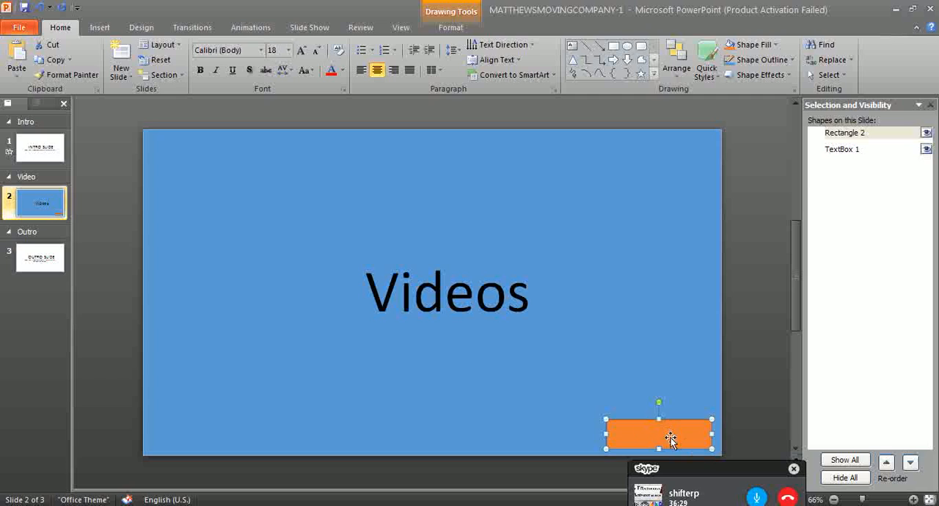
{"action": "left_click", "coordinate": [191, 253]}
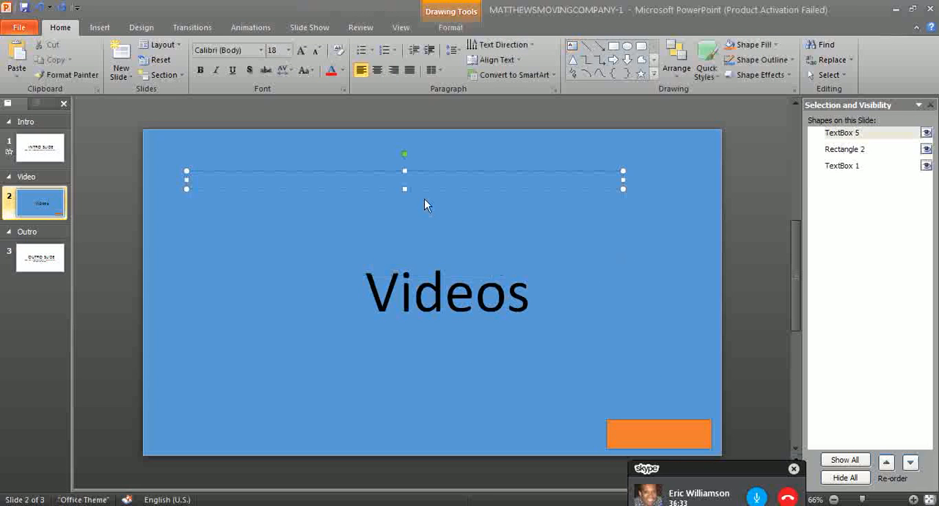
{"action": "type", "text": "aaaaaaaaaaaaaaaaaaaaaaaaaaaaaaaaa"}
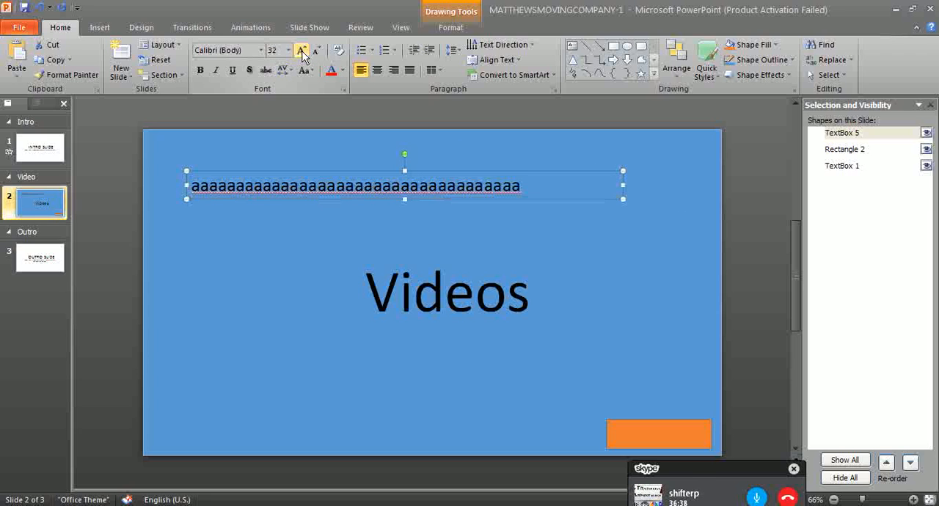
{"action": "left_click", "coordinate": [303, 50]}
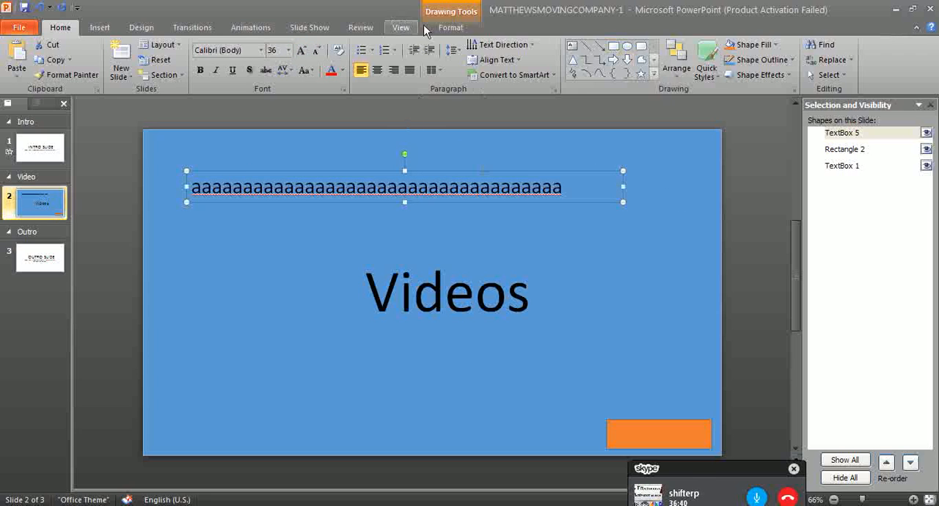
{"action": "left_click", "coordinate": [451, 26]}
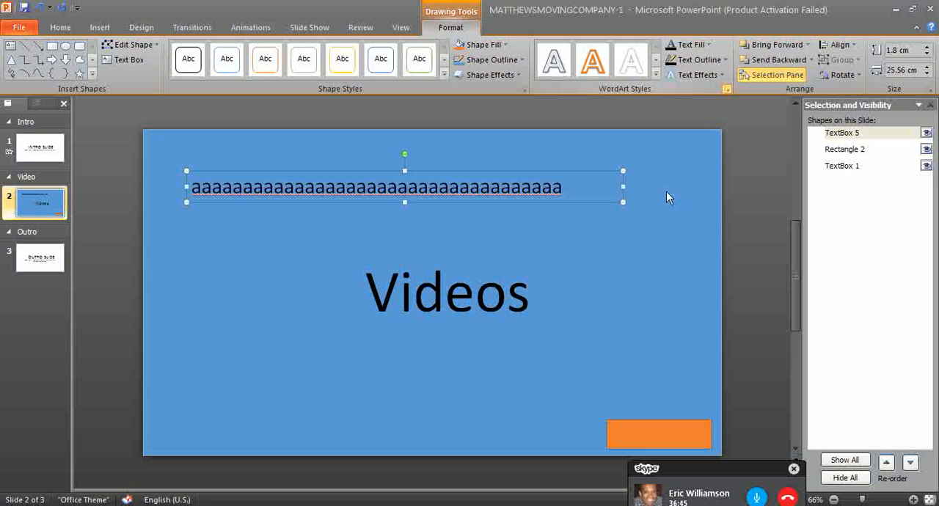
{"action": "mouse_move", "coordinate": [731, 102]}
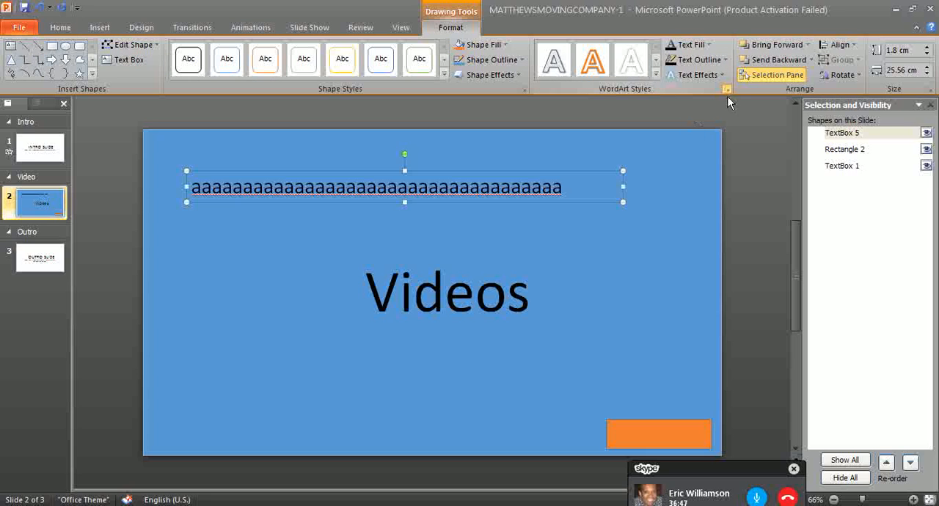
{"action": "mouse_move", "coordinate": [719, 111]}
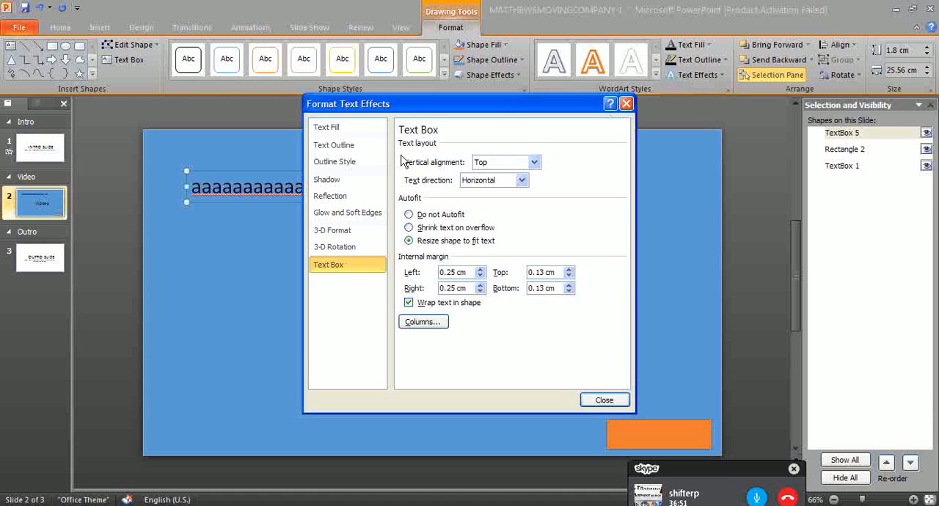
Step: Make the row of a's semi-transparent using the Text Fill transparency slider
{"action": "left_click", "coordinate": [326, 126]}
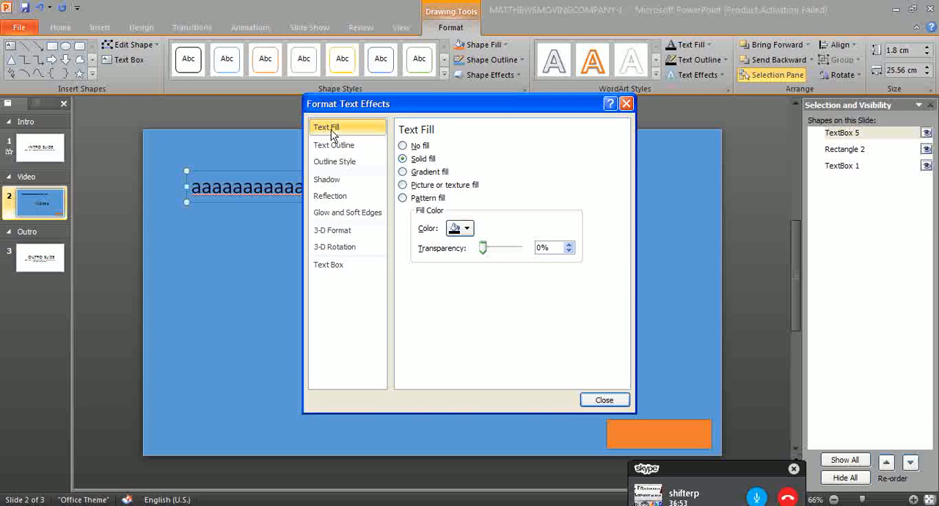
{"action": "left_click_drag", "start_coordinate": [482, 246], "coordinate": [493, 246]}
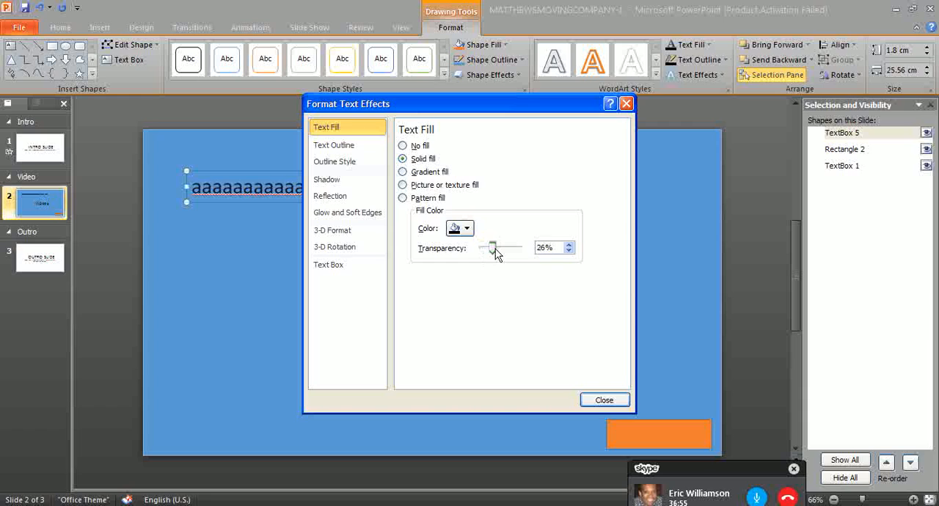
{"action": "left_click_drag", "start_coordinate": [491, 247], "coordinate": [514, 247]}
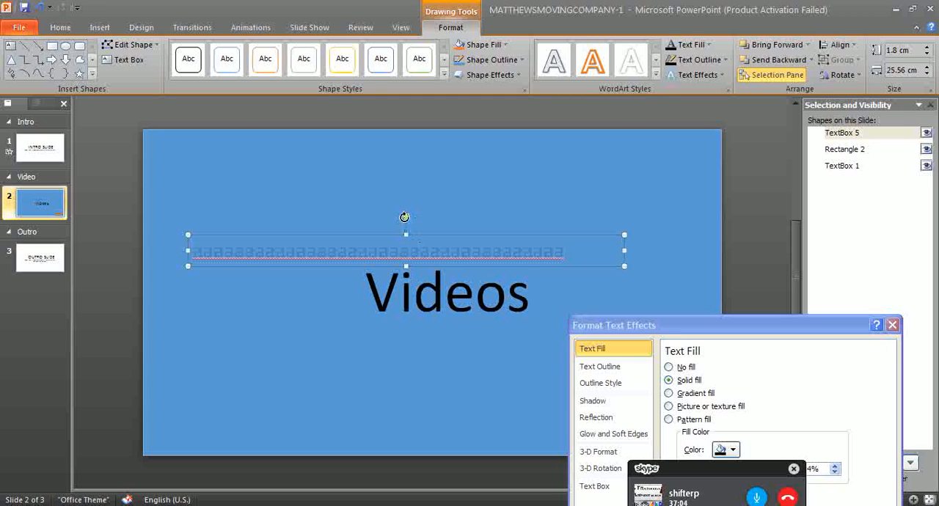
Step: Rotate the faint text diagonally across the slide like a watermark
{"action": "left_click_drag", "start_coordinate": [405, 217], "coordinate": [414, 205]}
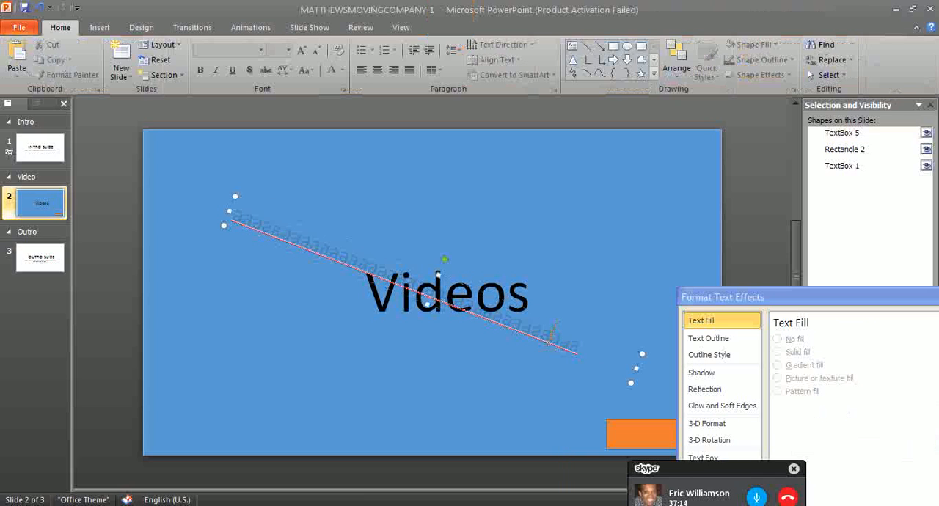
{"action": "left_click", "coordinate": [777, 351]}
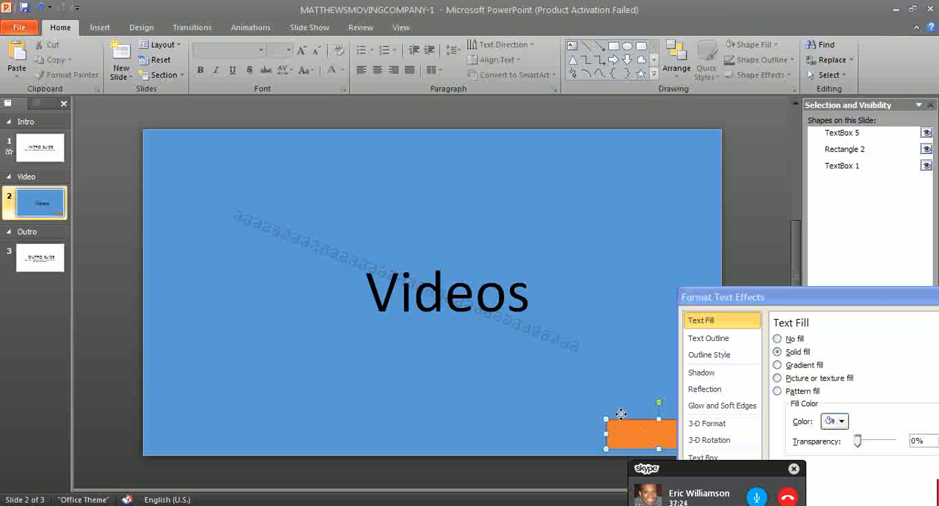
Step: Select the orange bar and close the Format Text Effects dialog
{"action": "left_click", "coordinate": [638, 433]}
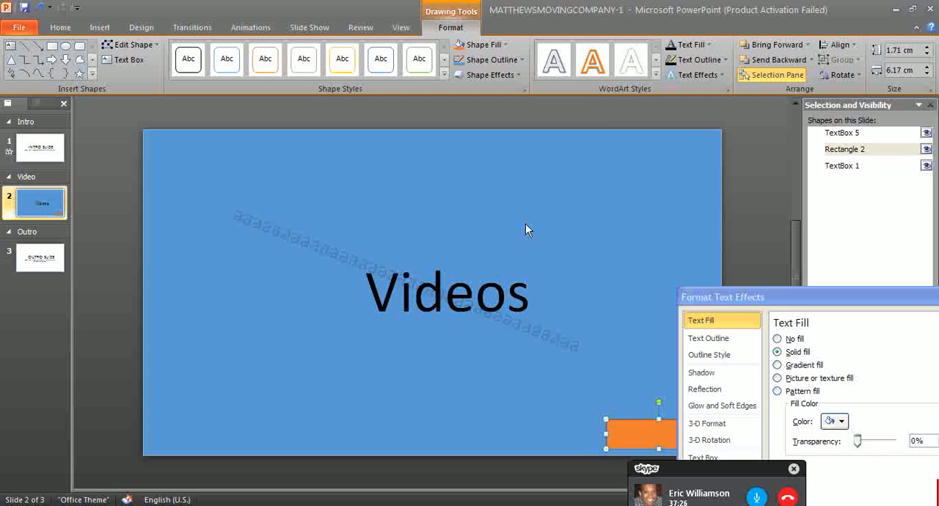
{"action": "mouse_move", "coordinate": [129, 86]}
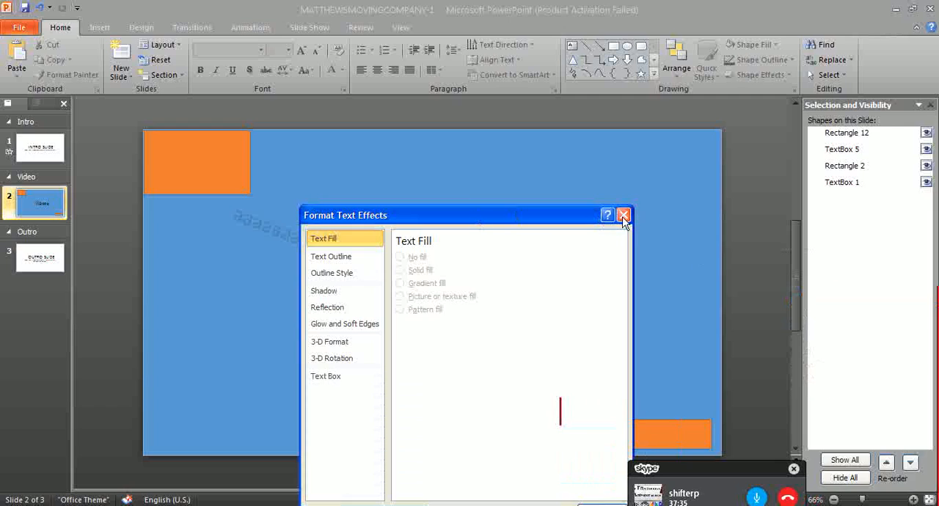
{"action": "left_click", "coordinate": [622, 214]}
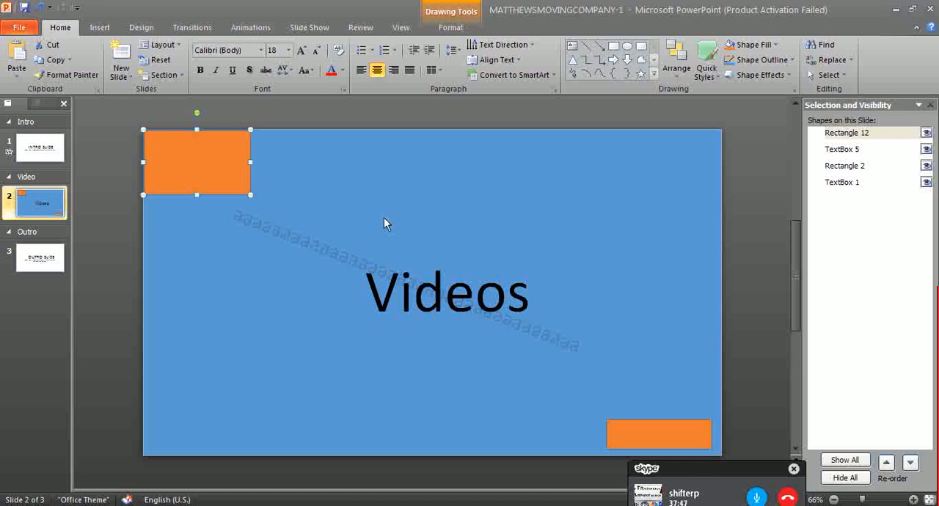
{"action": "mouse_move", "coordinate": [367, 164]}
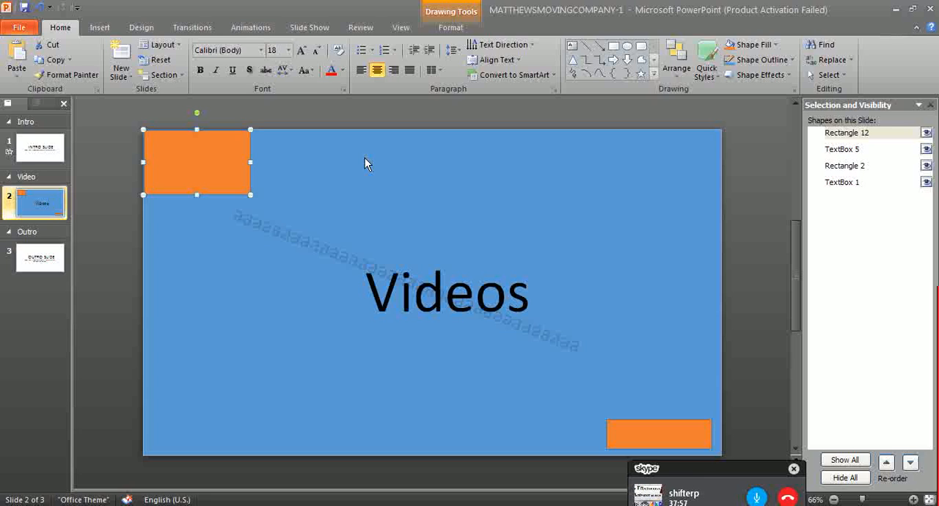
{"action": "mouse_move", "coordinate": [206, 173]}
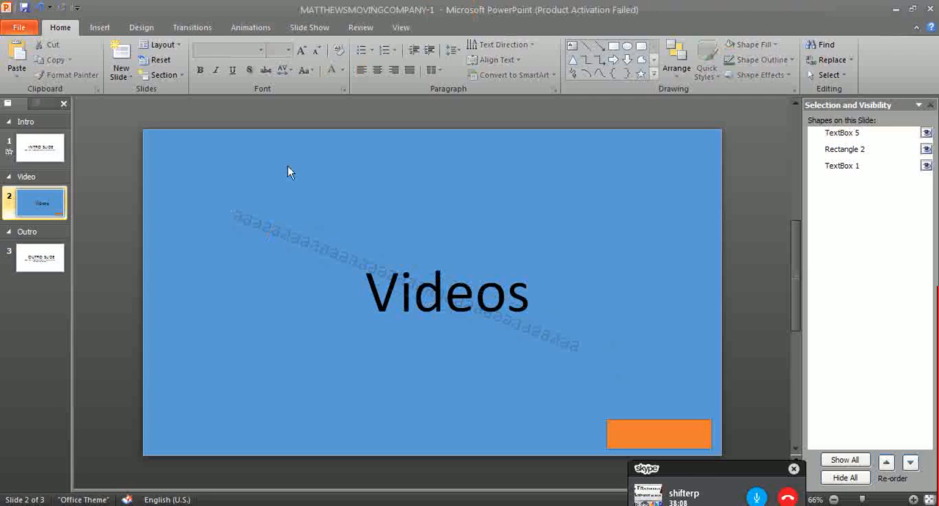
{"action": "mouse_move", "coordinate": [252, 337]}
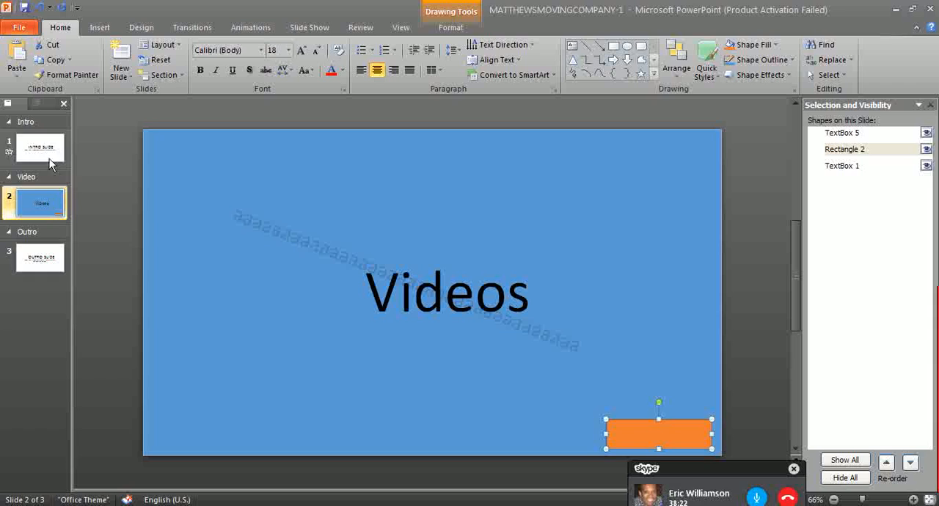
{"action": "mouse_move", "coordinate": [622, 431]}
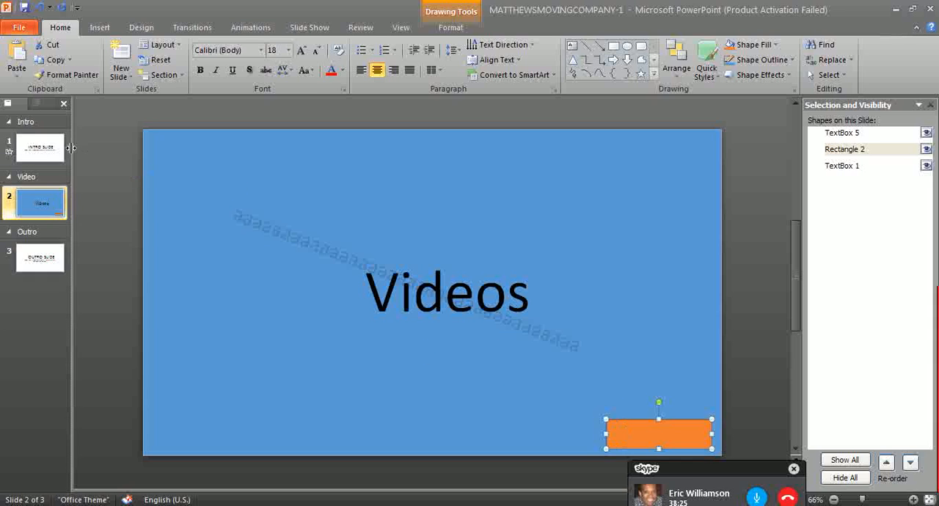
Step: Paste copies of the orange bar onto the Intro and Outro slides' bottom right
{"action": "left_click", "coordinate": [35, 147]}
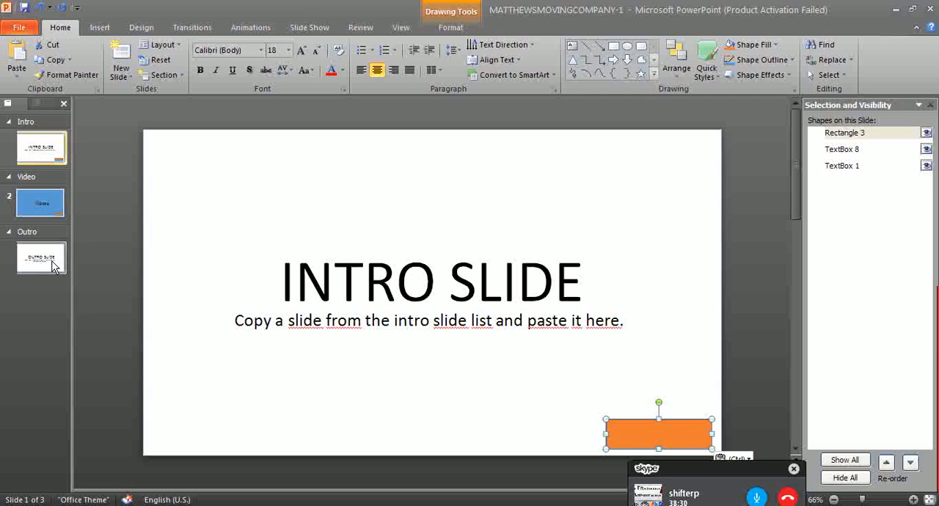
{"action": "left_click", "coordinate": [41, 256]}
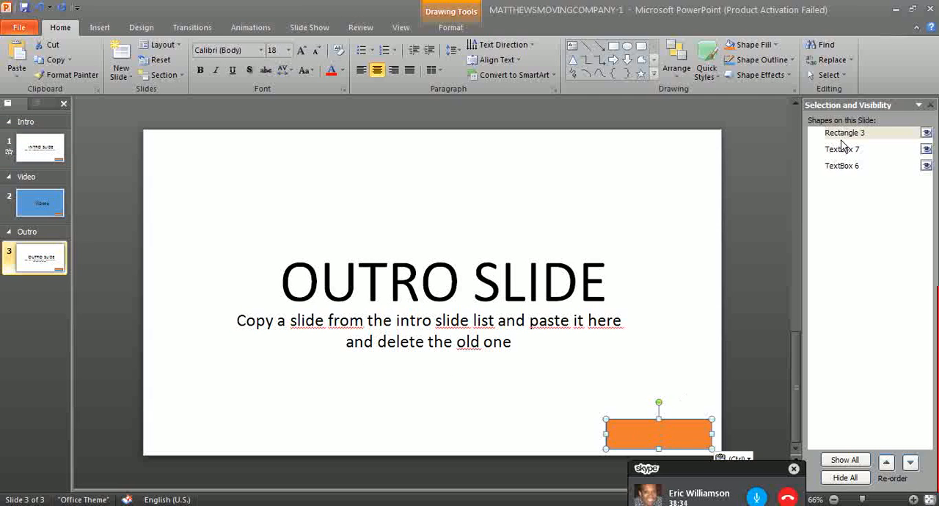
{"action": "double_click", "coordinate": [846, 134]}
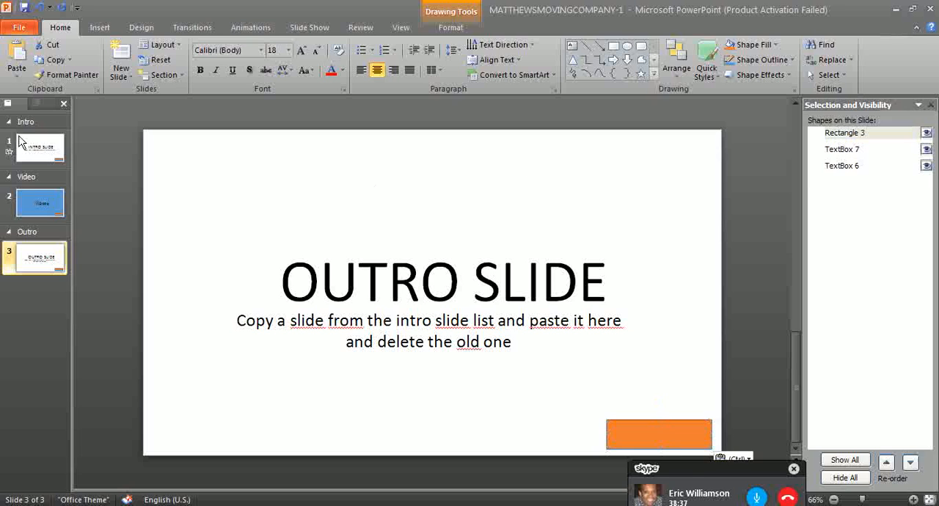
{"action": "left_click", "coordinate": [659, 434]}
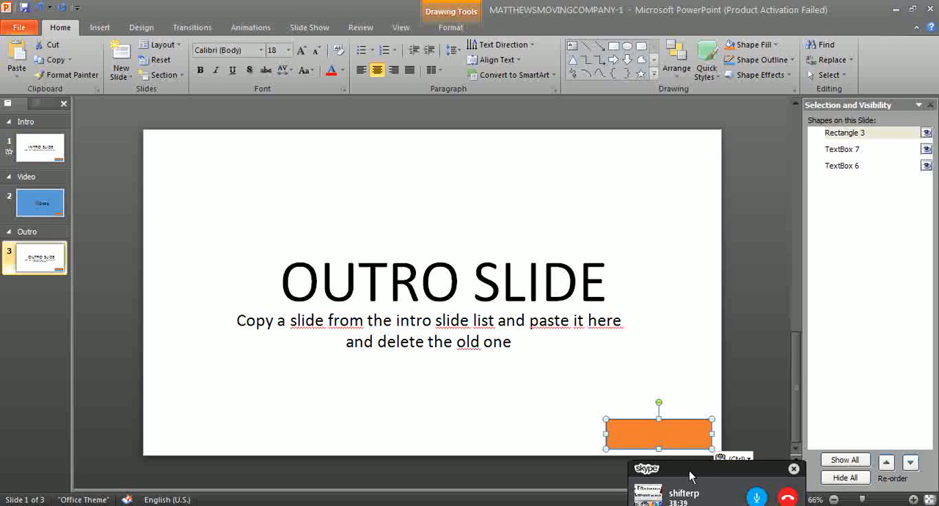